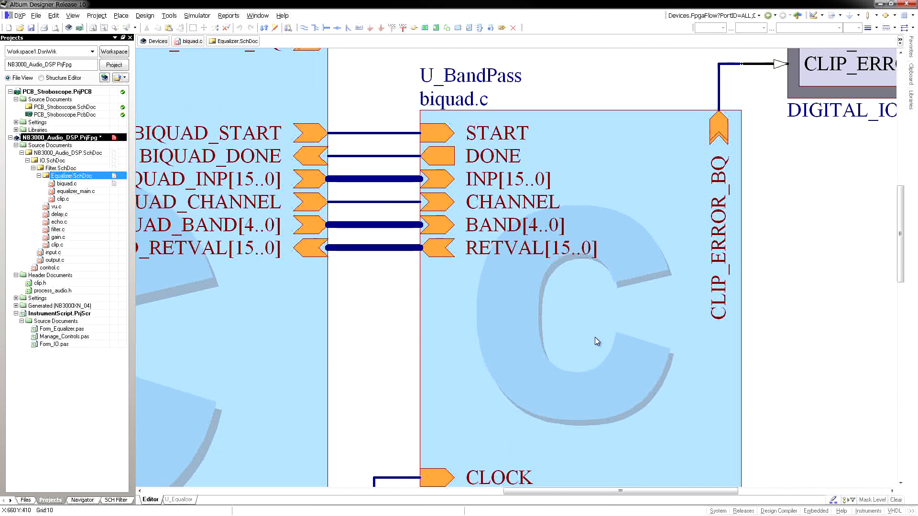
# Step: Open biquad.c from the U_BandPass sheet symbol to view its band-pass and peaking-EQ coefficient tables
pyautogui.doubleClick(66, 183)
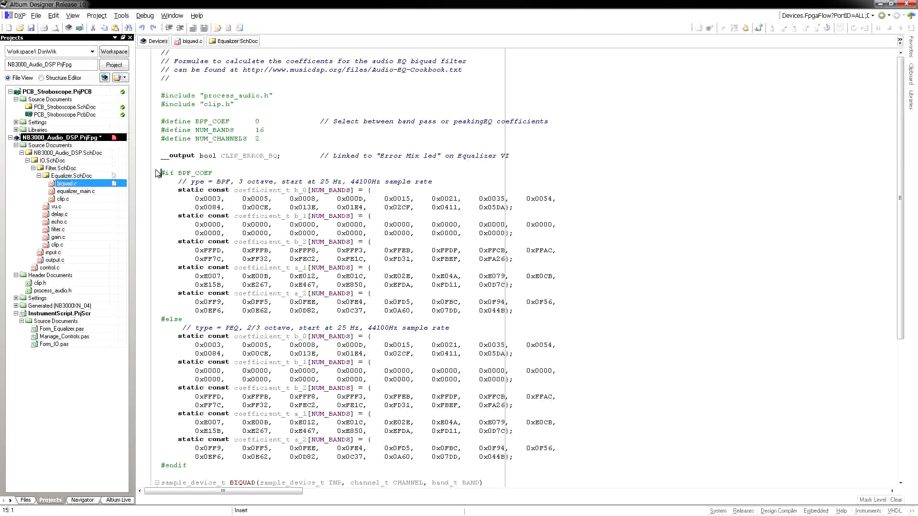
pyautogui.scroll(-3)
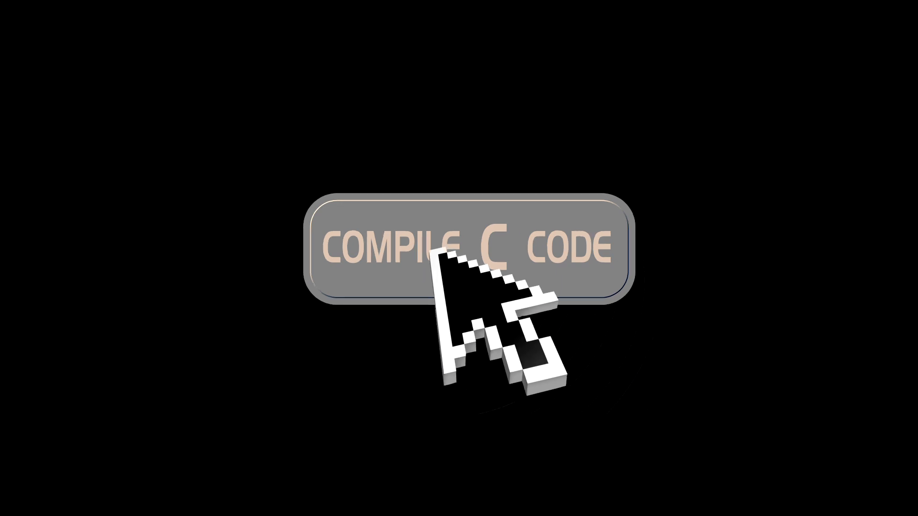
pyautogui.click(459, 246)
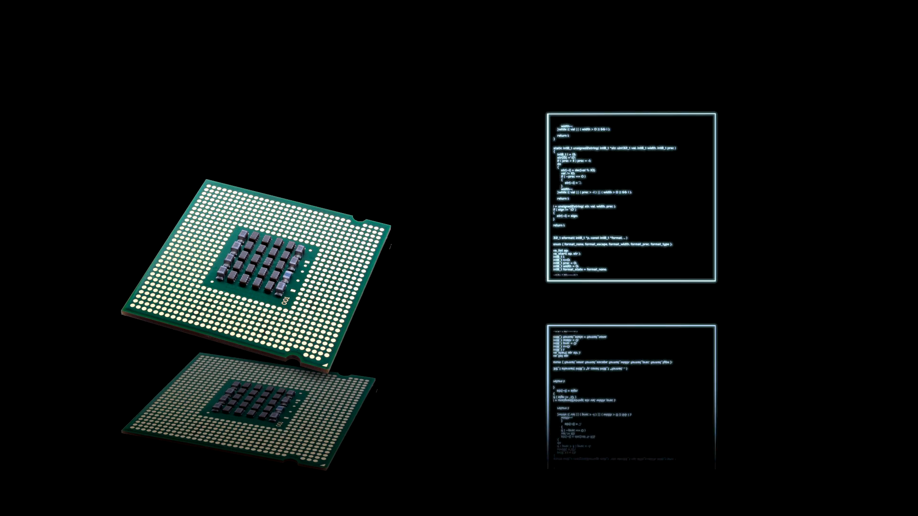